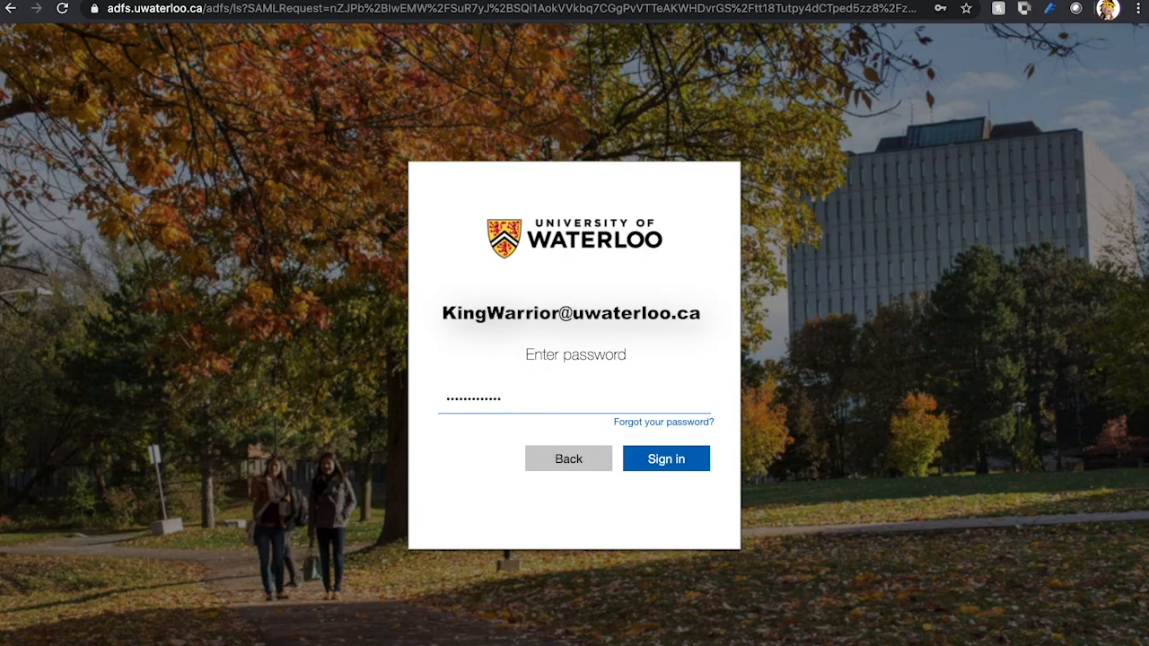
Sign in to LEARN and open the AccessAbility Services course's Virtual Classroom meetings
click(666, 459)
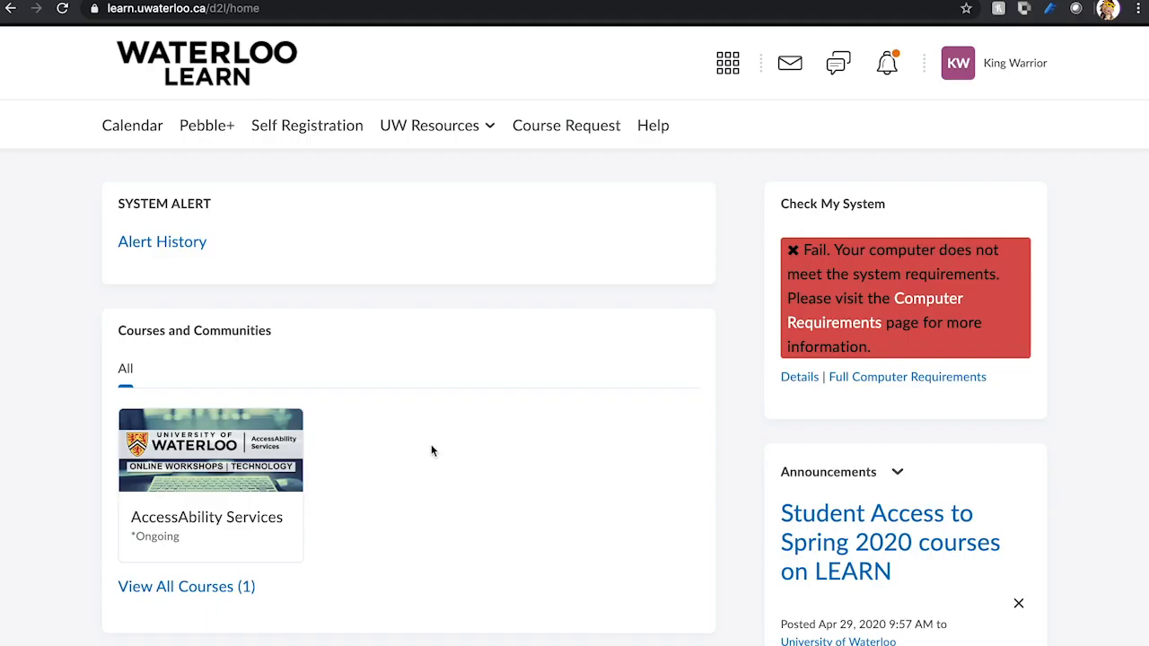
click(210, 449)
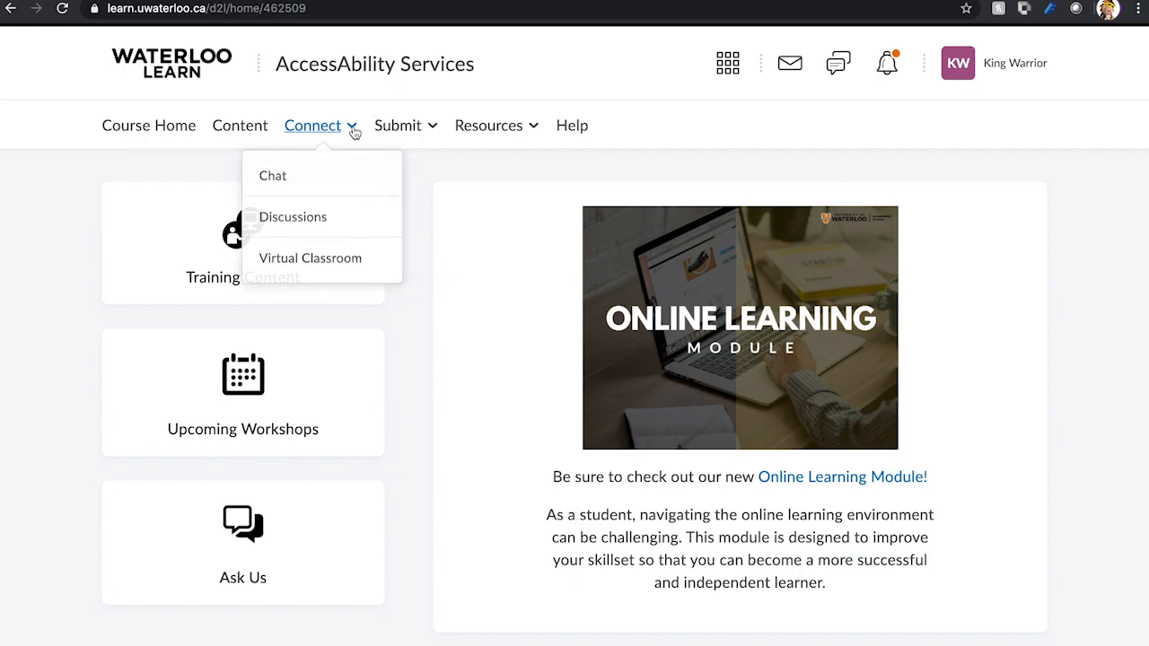
mouse_move(310, 258)
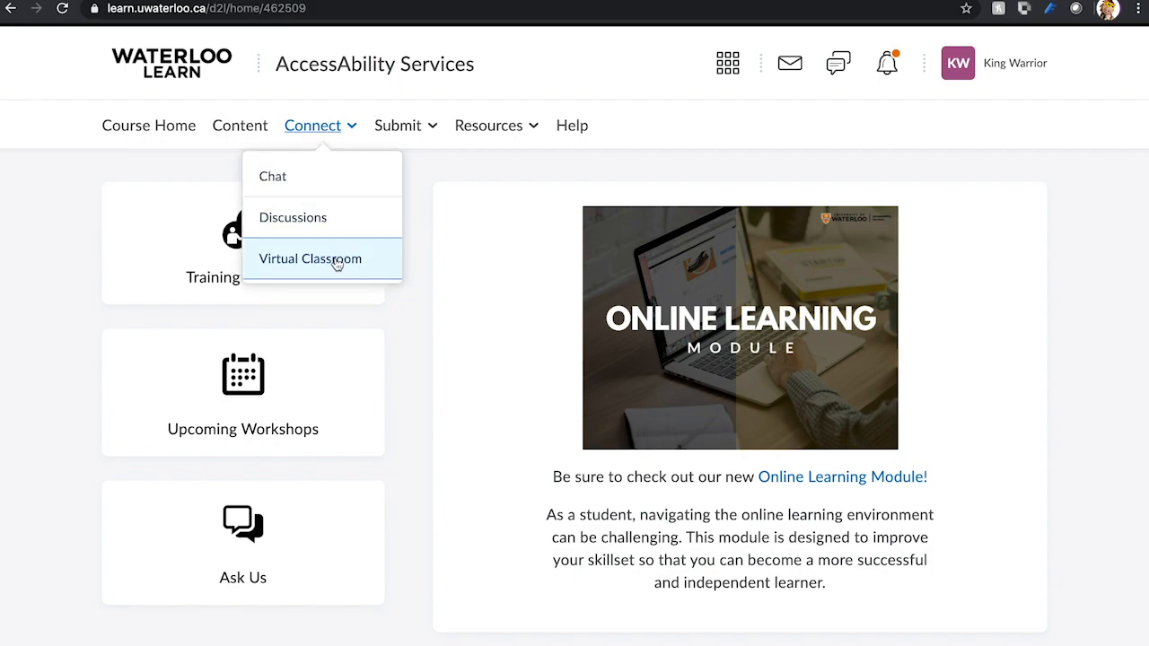
click(309, 259)
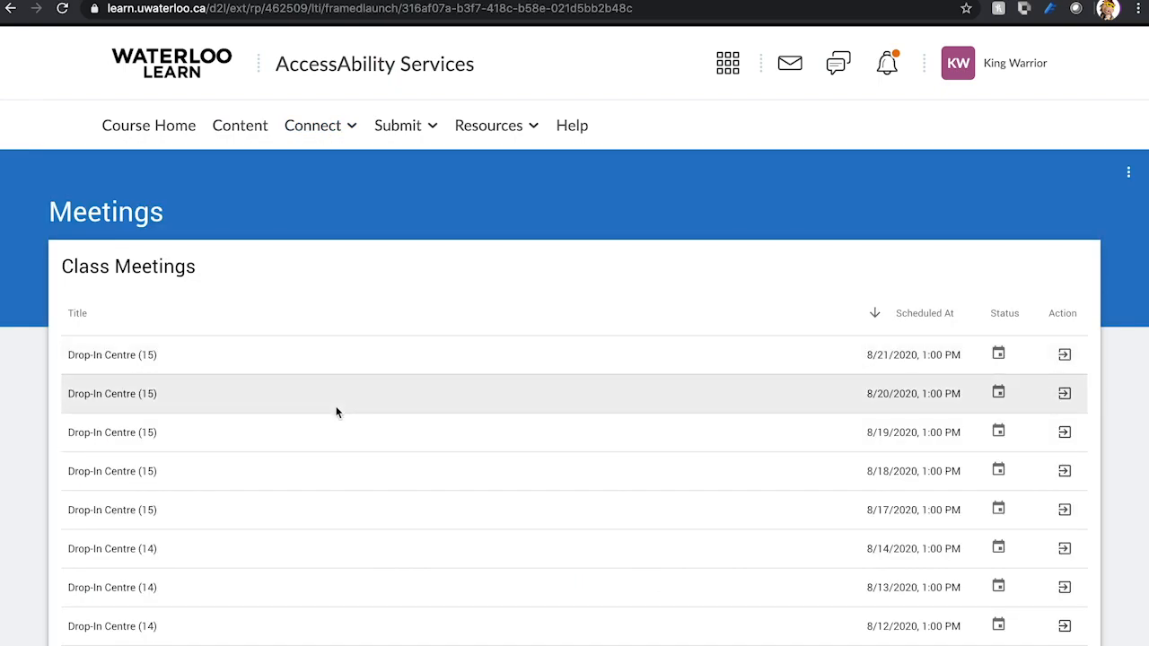
Enter the 'Drop-In Centre video' meeting from the Virtual Classroom meeting list
scroll(down, 3)
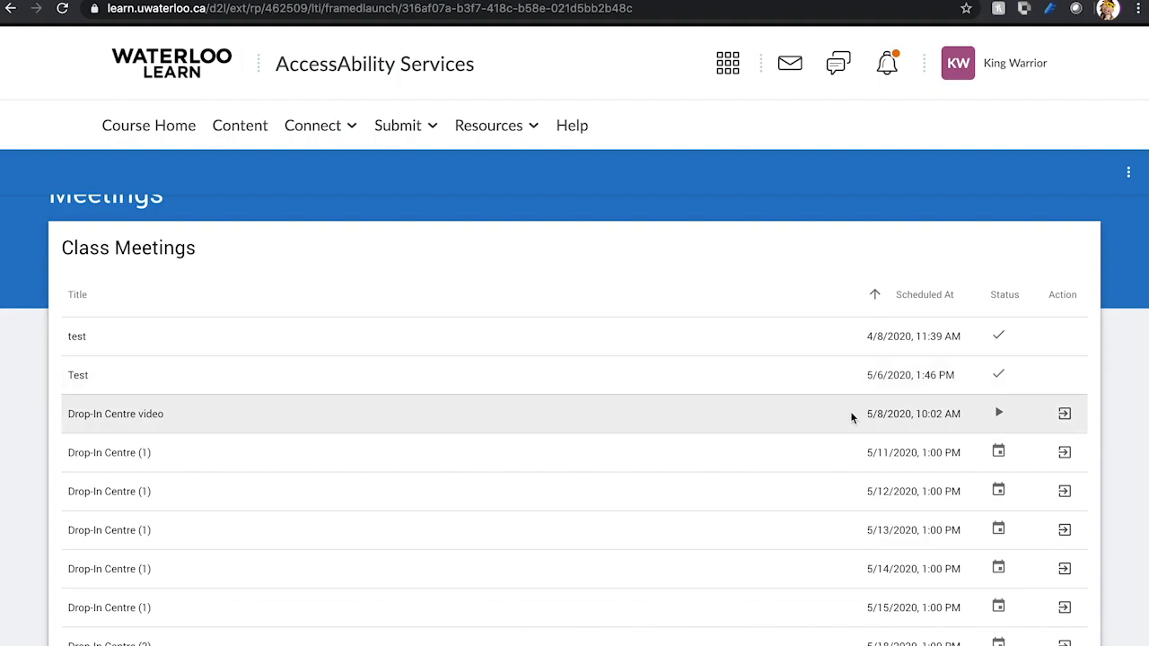
mouse_move(970, 415)
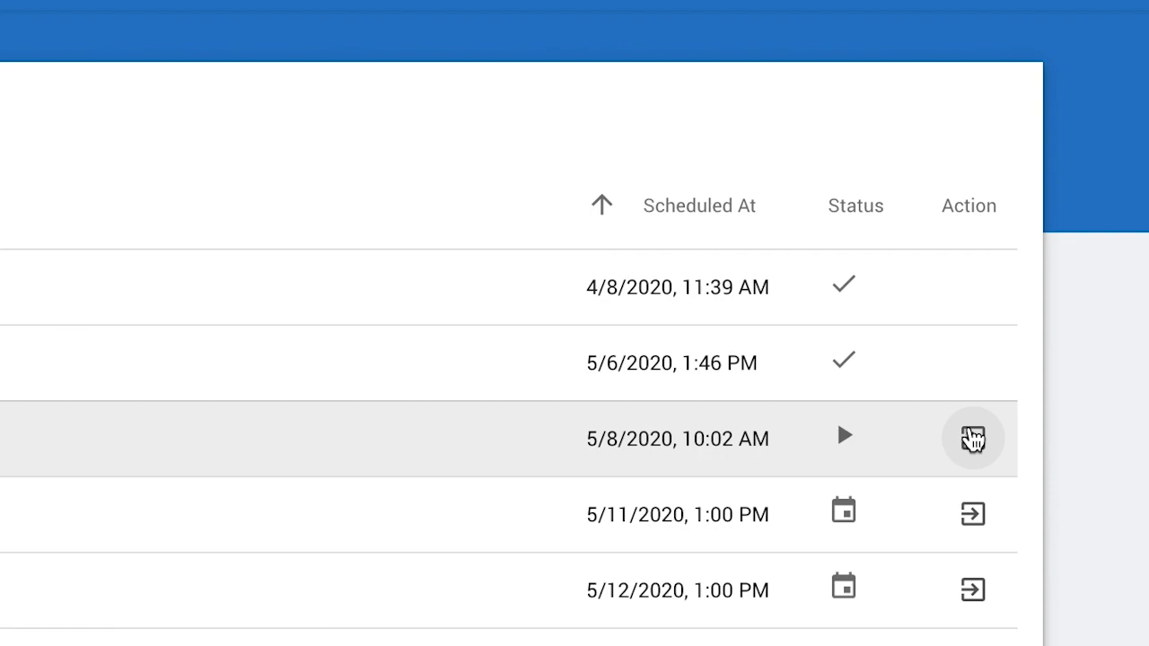
click(973, 439)
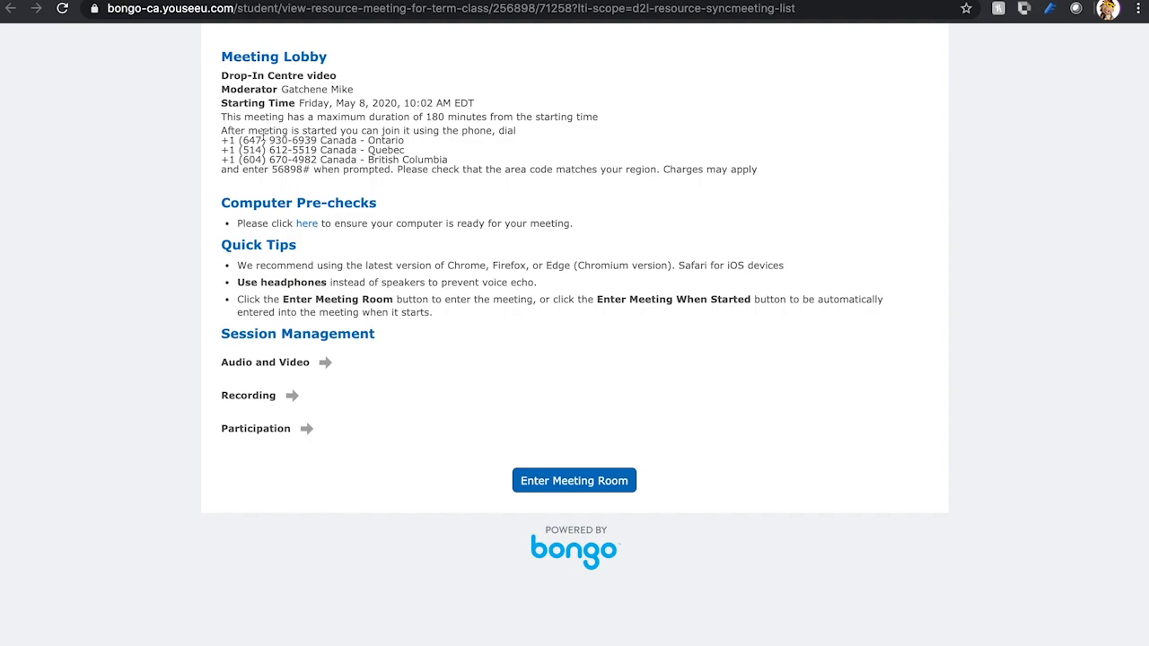
Highlight the Ontario dial-in number, then enter the Drop-In Centre meeting room
drag(222, 141, 350, 141)
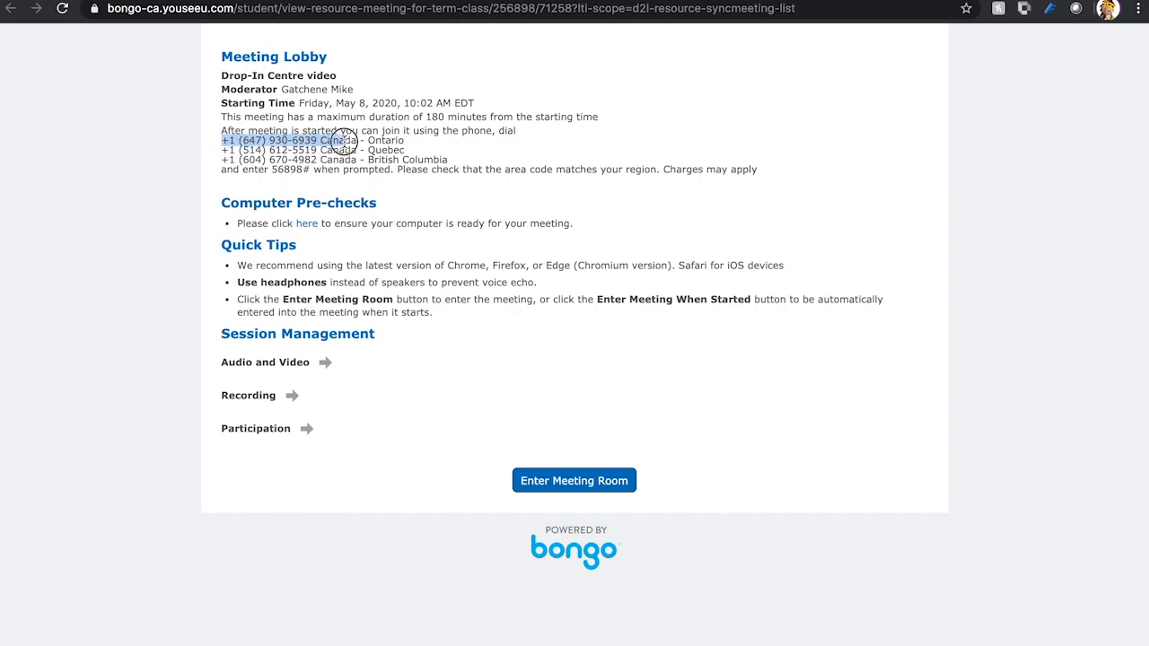
drag(359, 140, 449, 162)
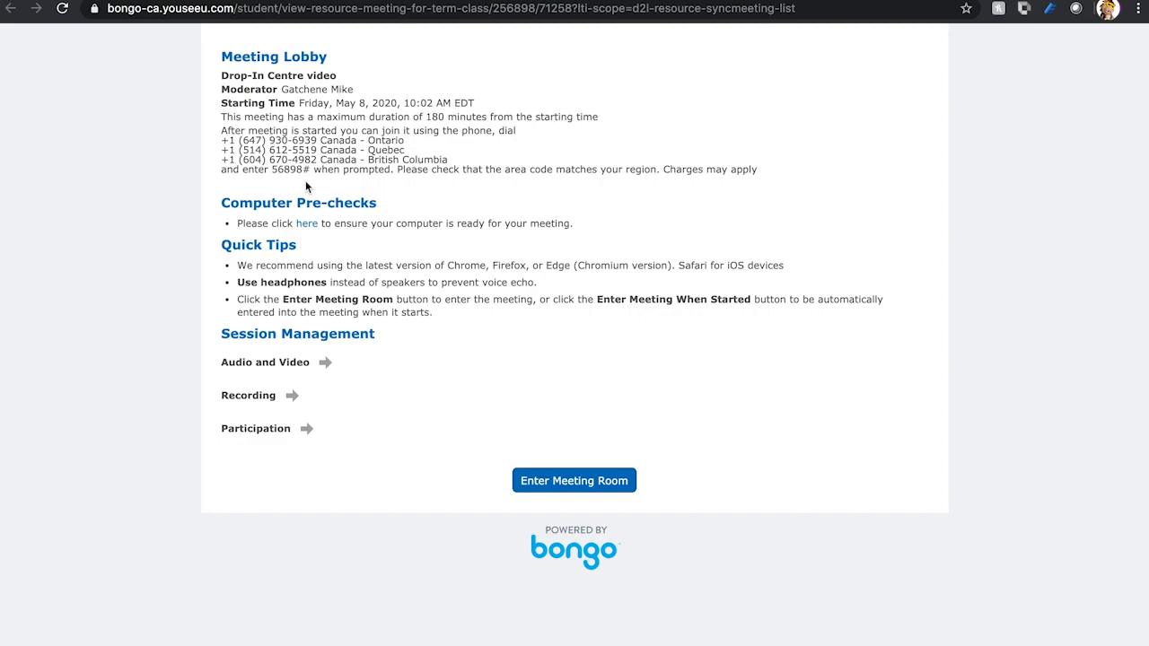
mouse_move(306, 224)
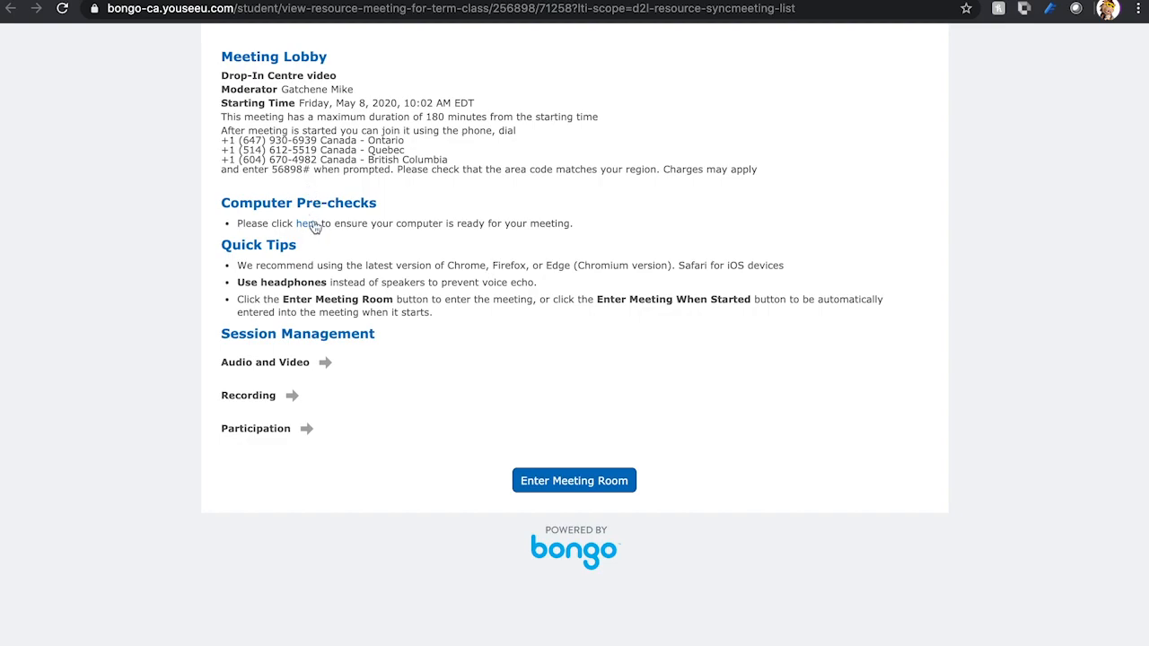
mouse_move(374, 314)
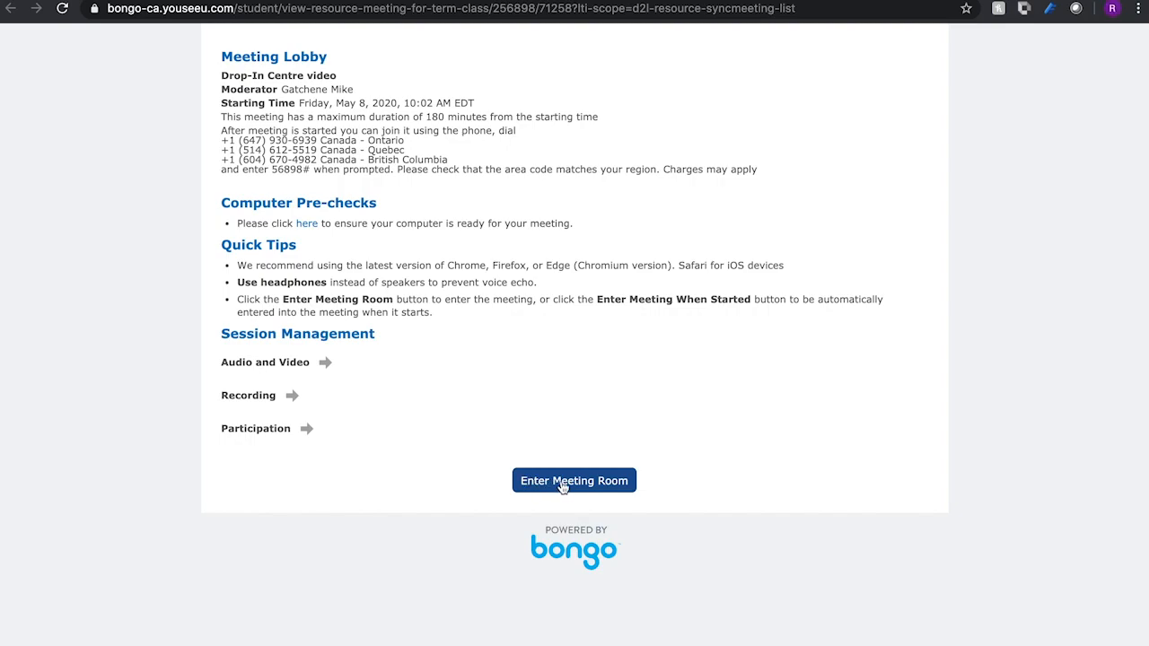
click(573, 480)
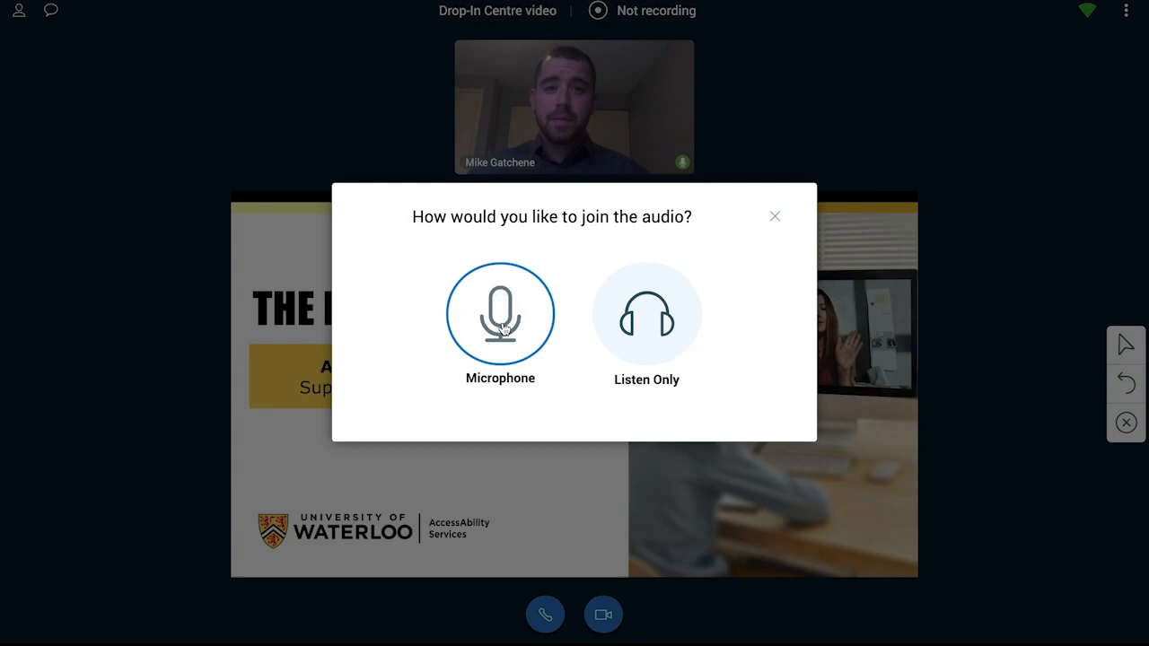
Join audio by Microphone and confirm hearing the echo test with Yes
click(500, 314)
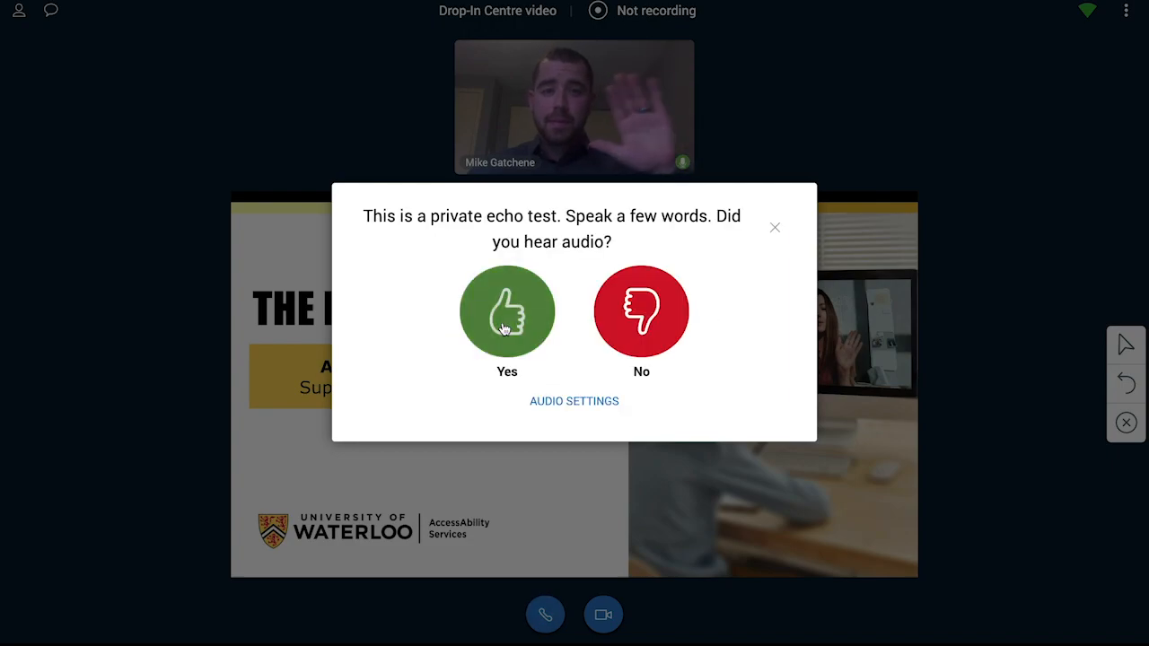
click(506, 312)
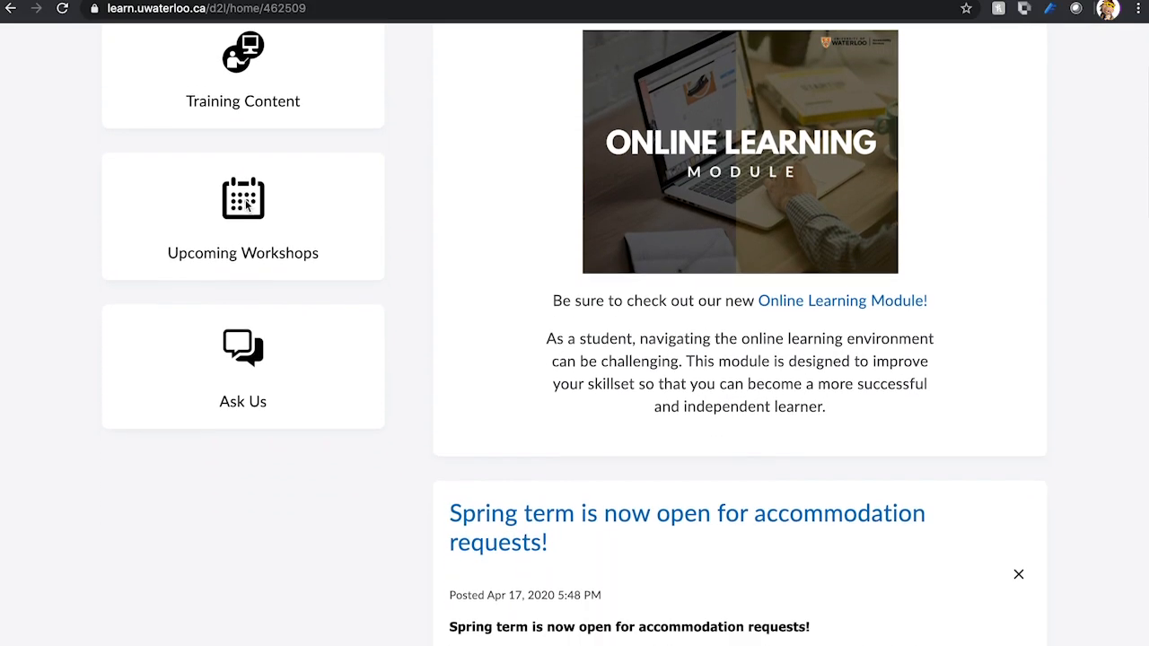
Scroll the course home to the Ask Us tile for Drop-In Centre Questions
scroll(down, 3)
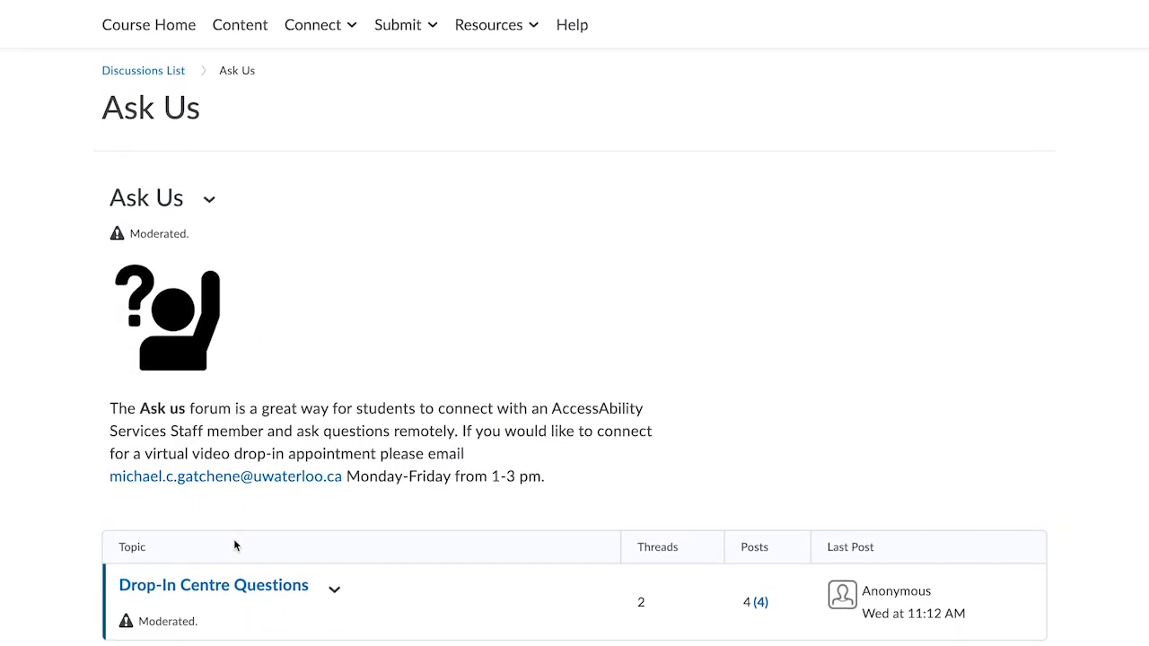
mouse_move(214, 584)
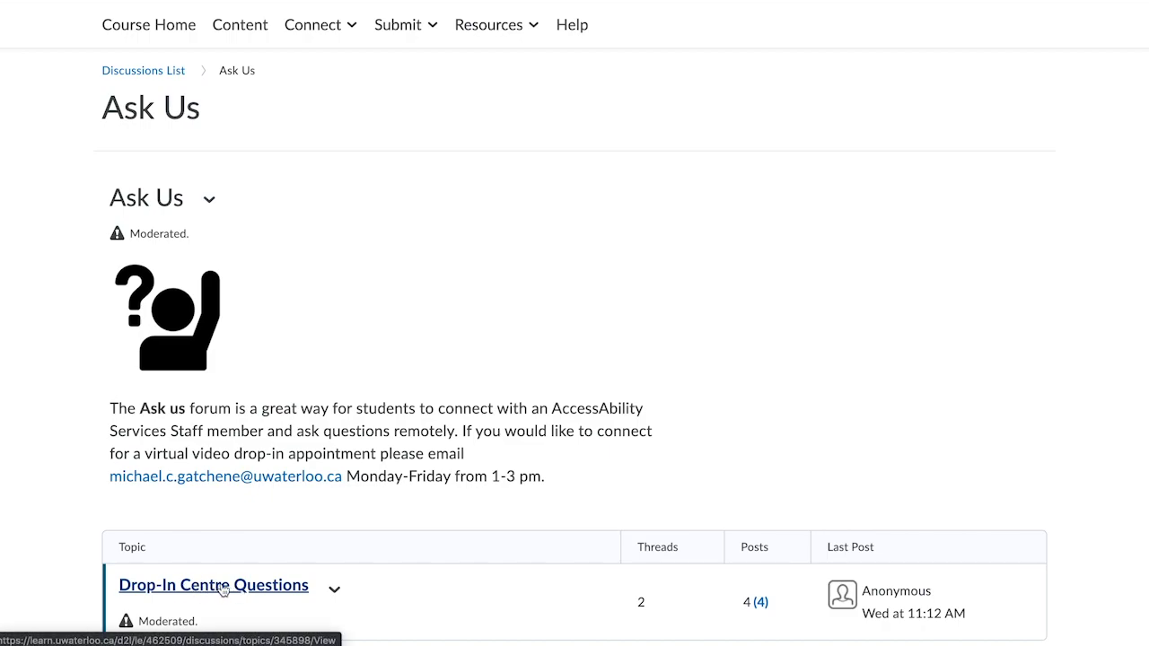
mouse_move(214, 590)
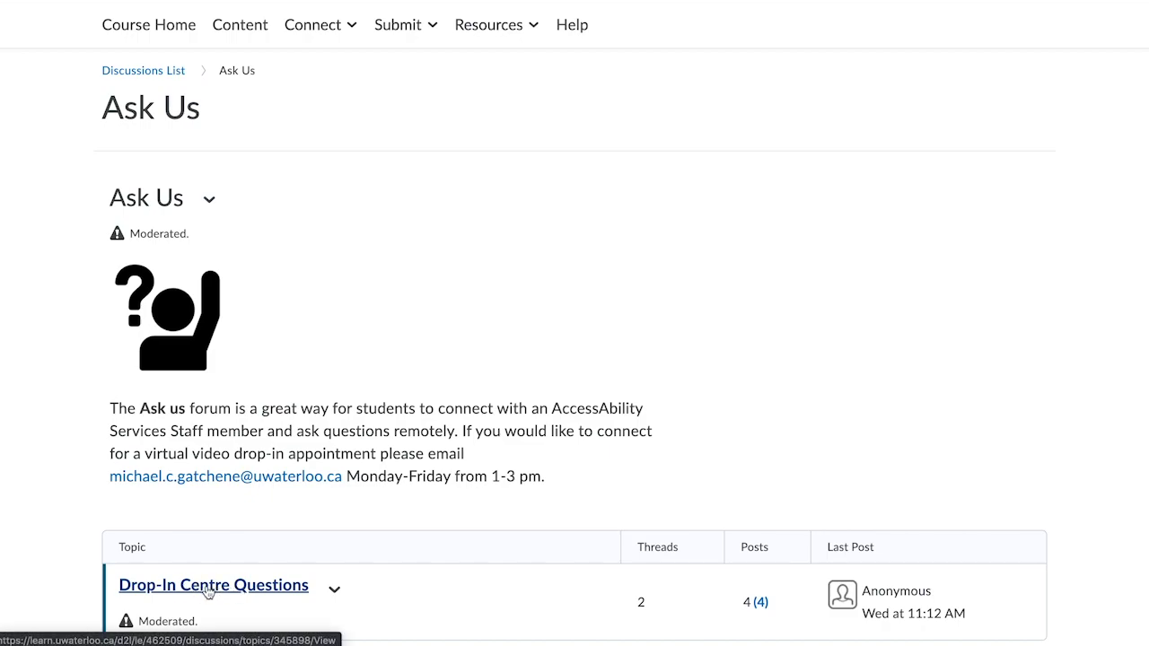